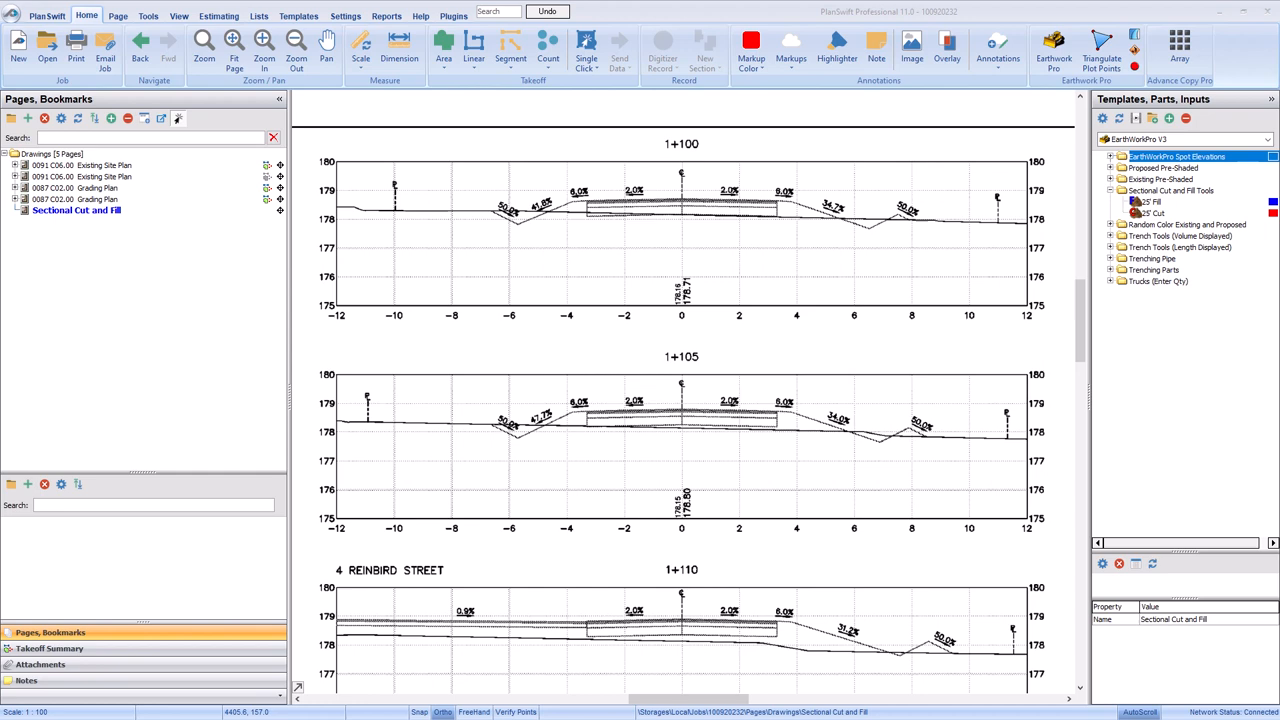
Select the 25' Cut tool under Sectional Cut and Fill Tools and open its properties.
double_click(681, 143)
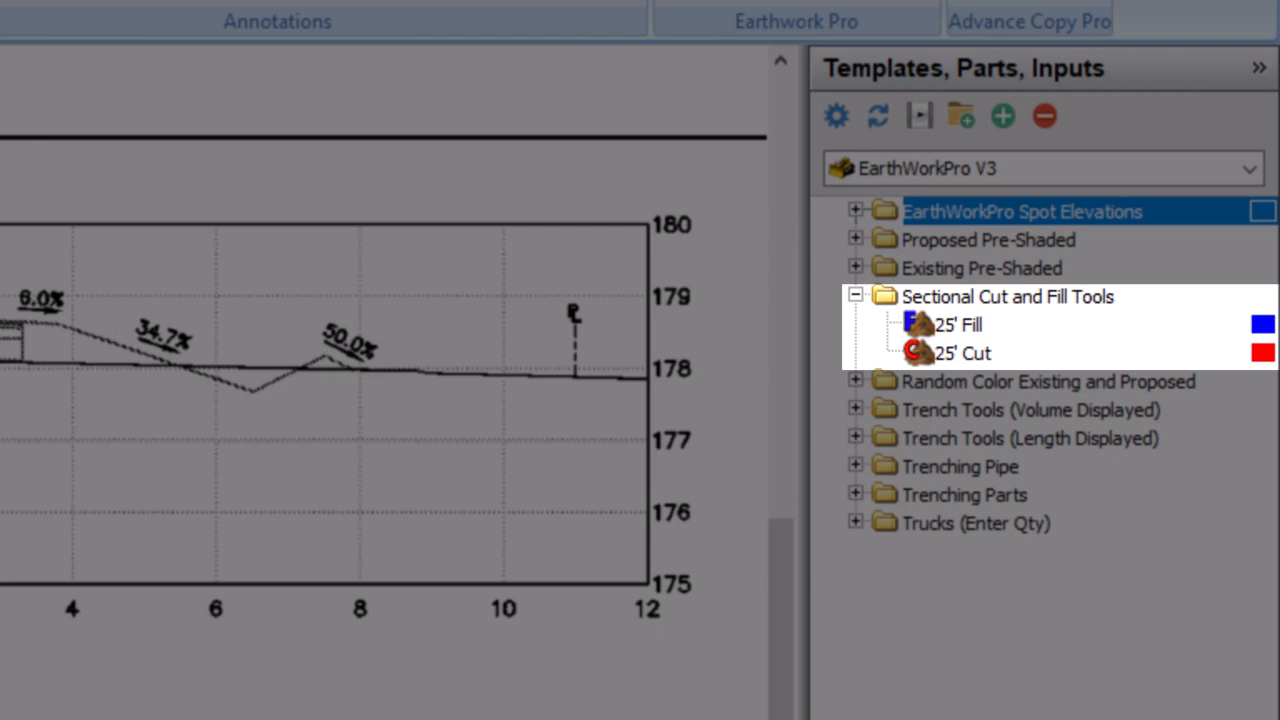
left_click(962, 352)
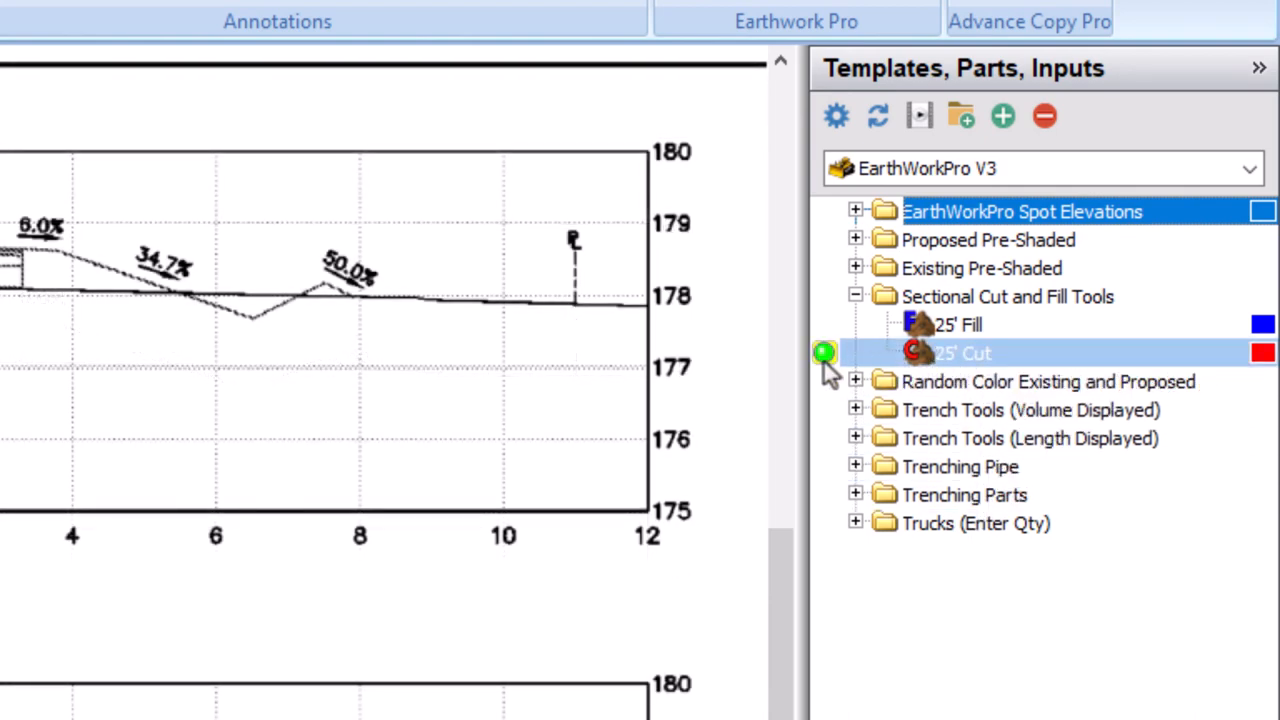
double_click(960, 352)
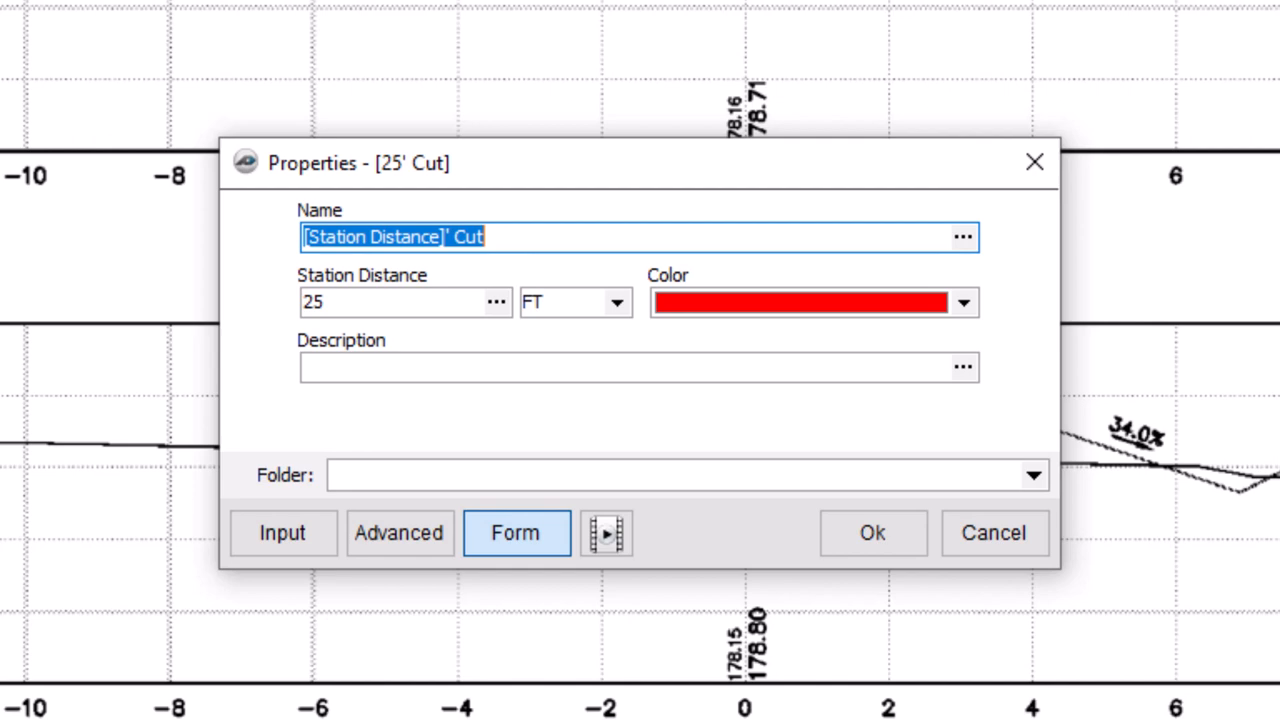
mouse_move(300, 495)
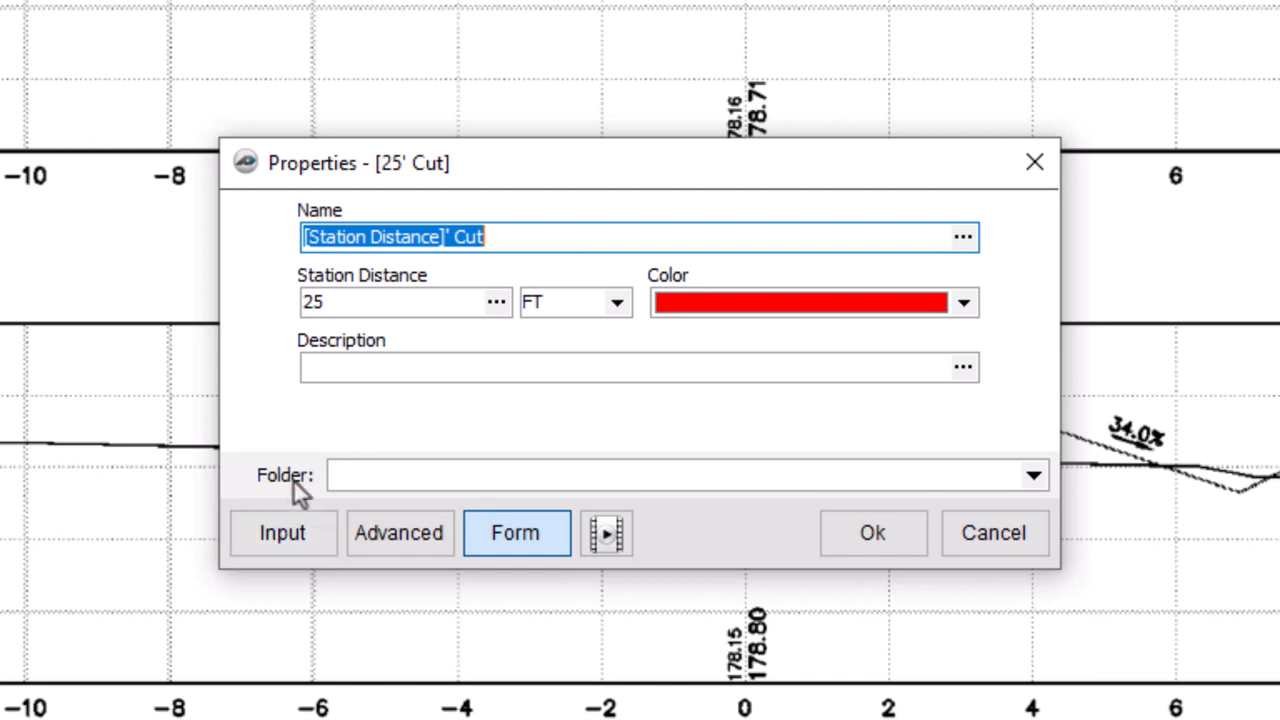
Change the 25' Cut station distance from 25 FT to 5 M, then place a cut-area point.
left_click(405, 302)
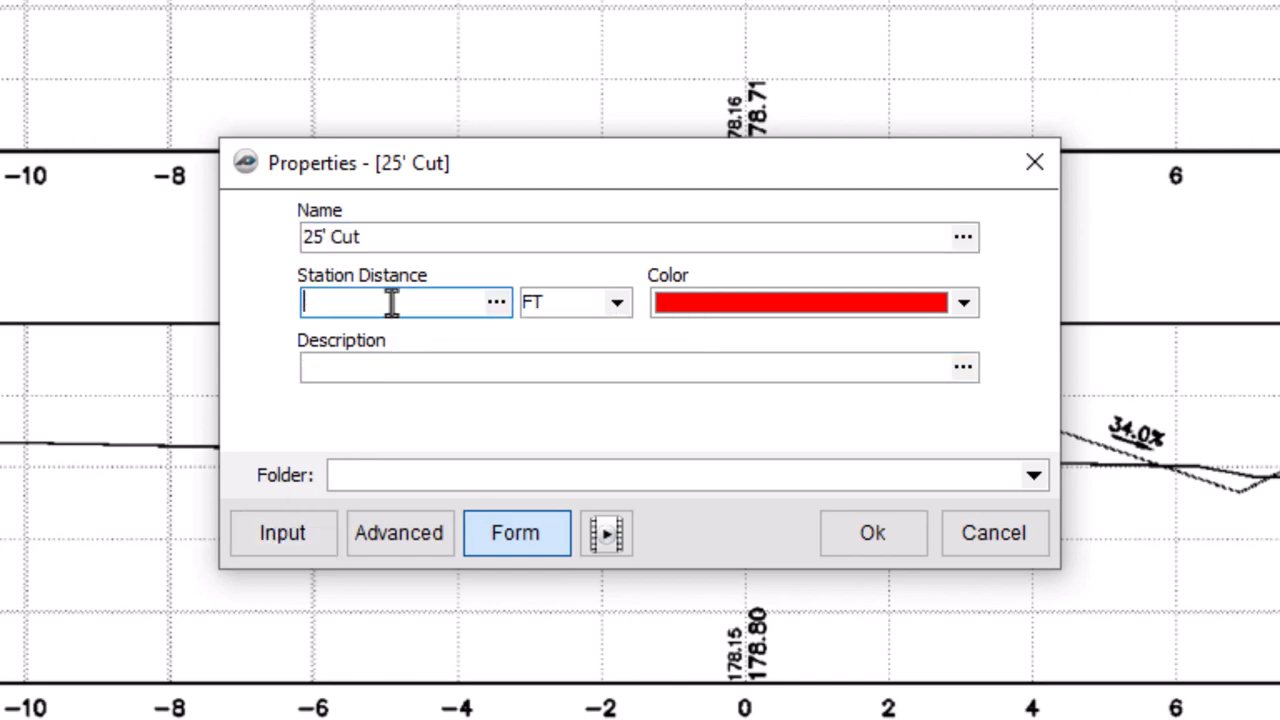
type("5")
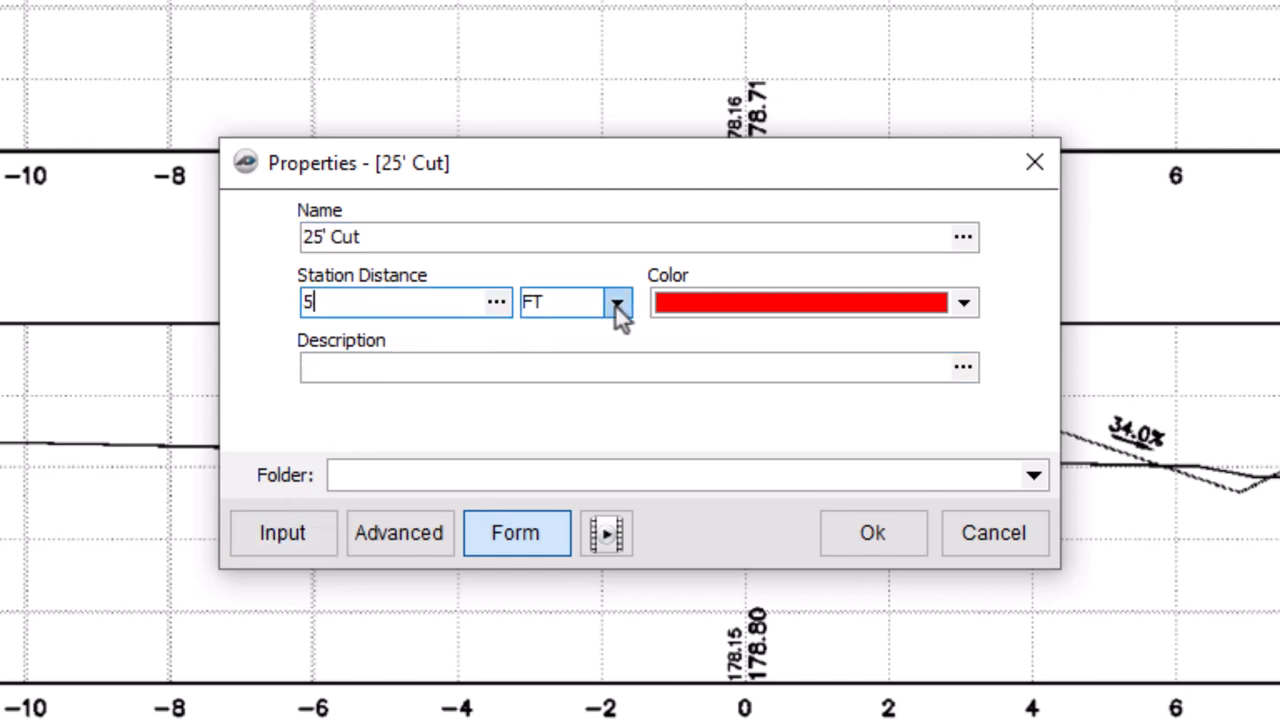
left_click(617, 302)
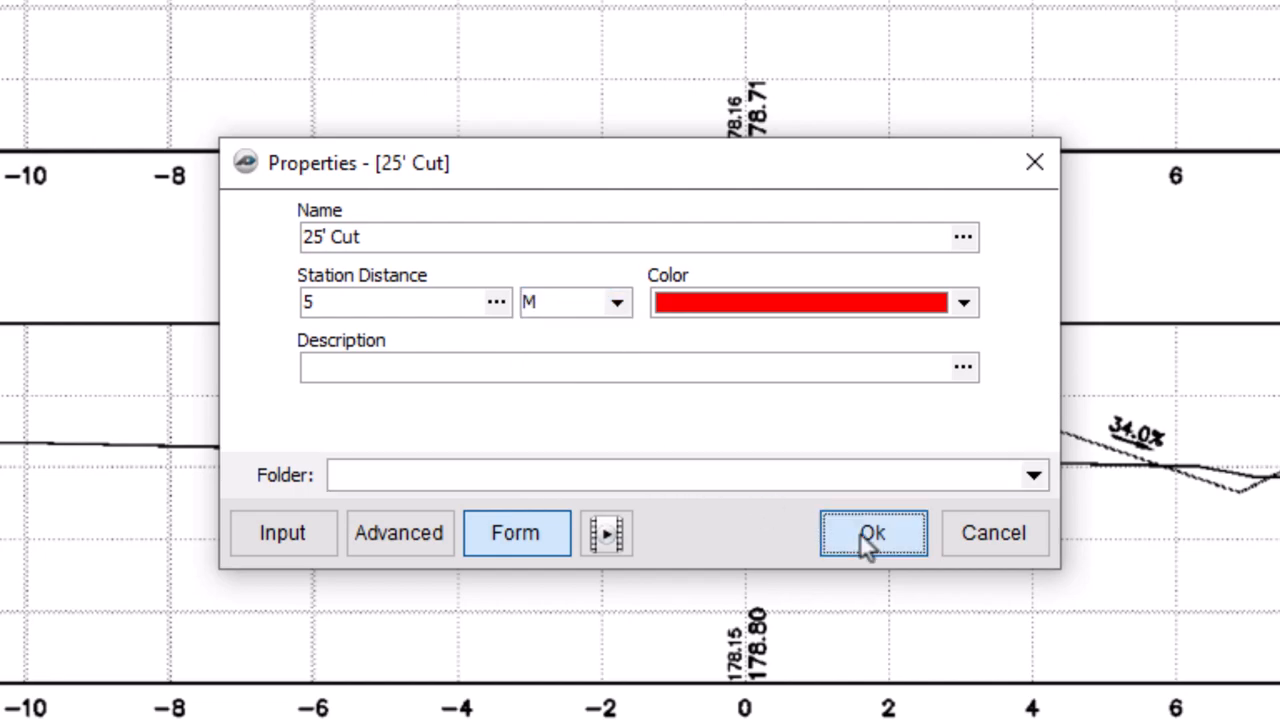
left_click(871, 532)
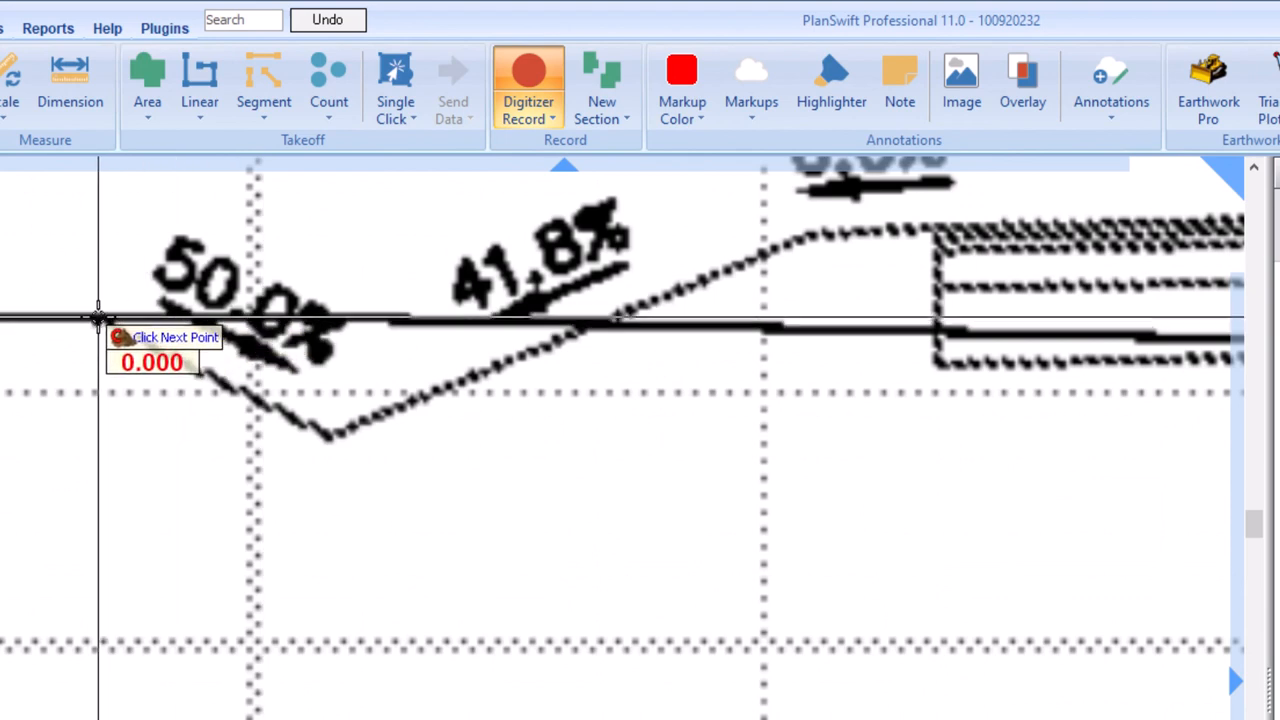
left_click(590, 325)
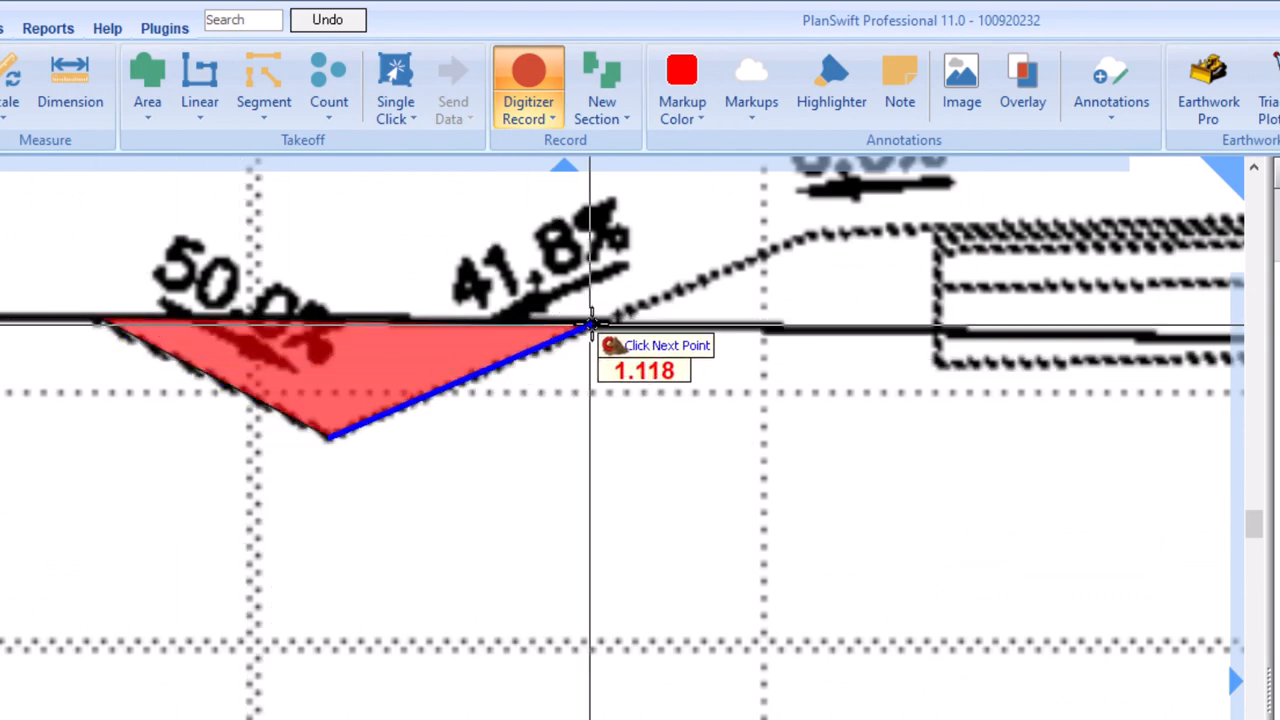